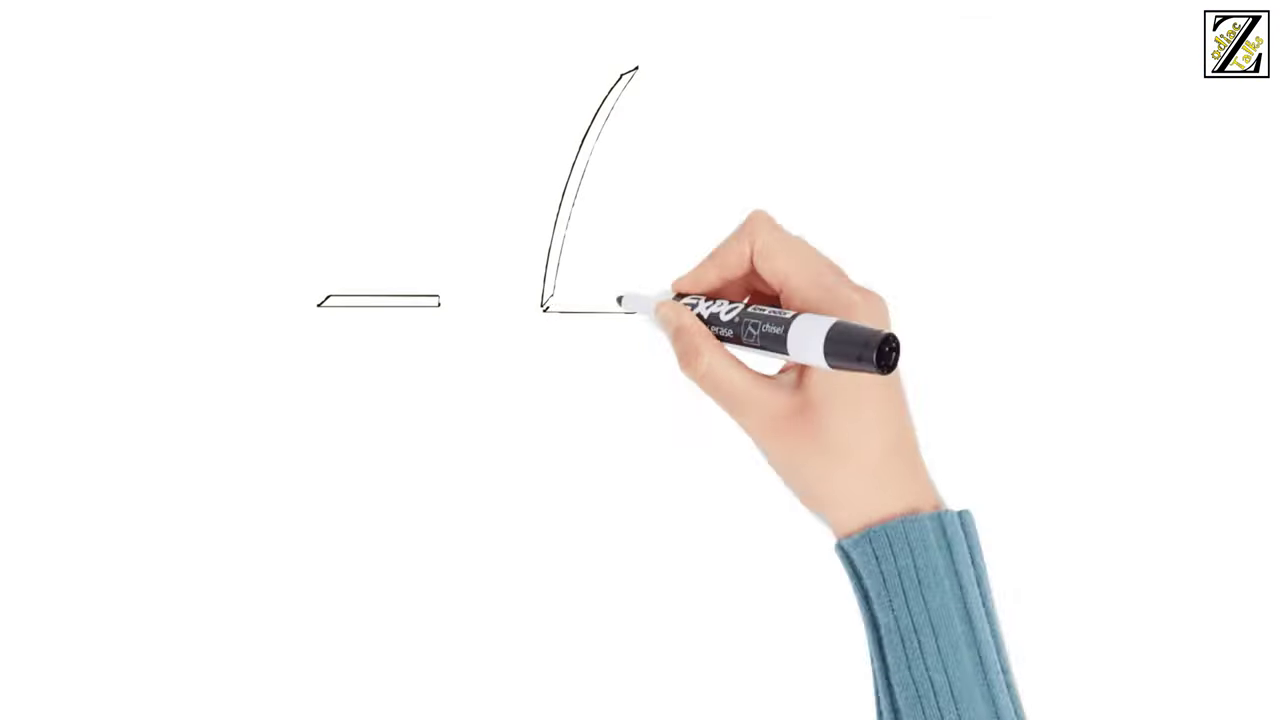
mouse_move(340, 490)
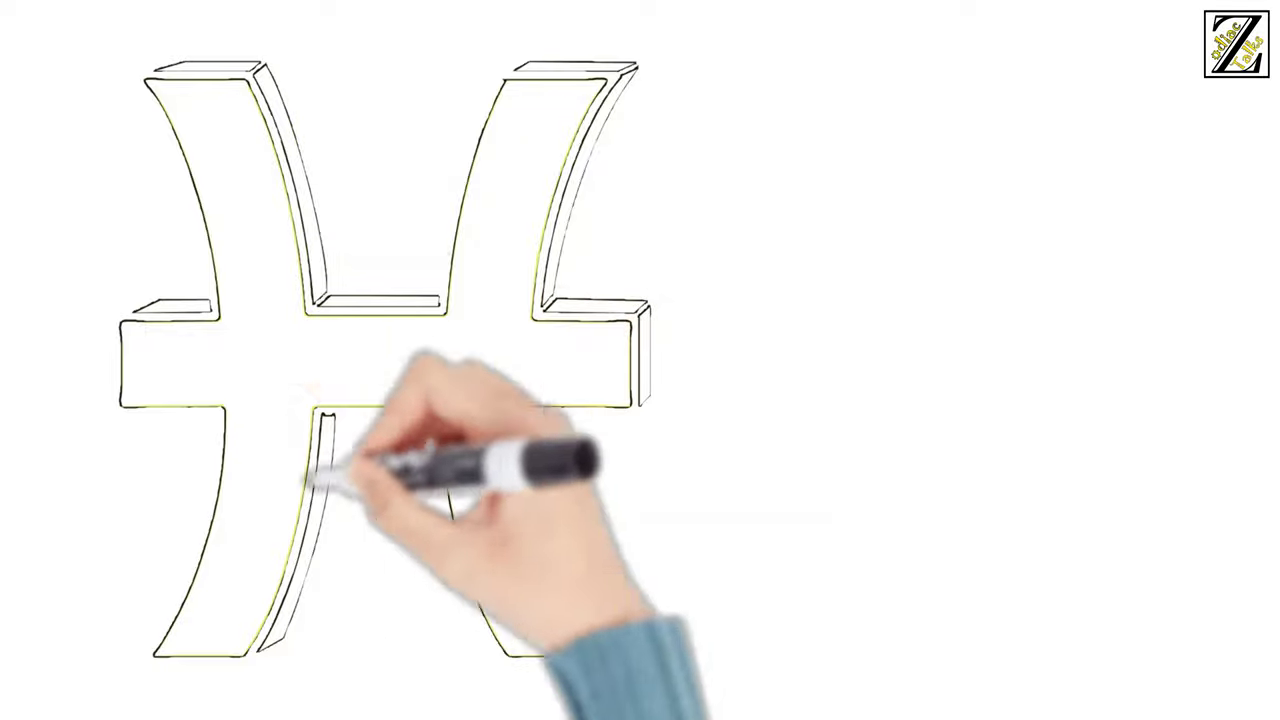